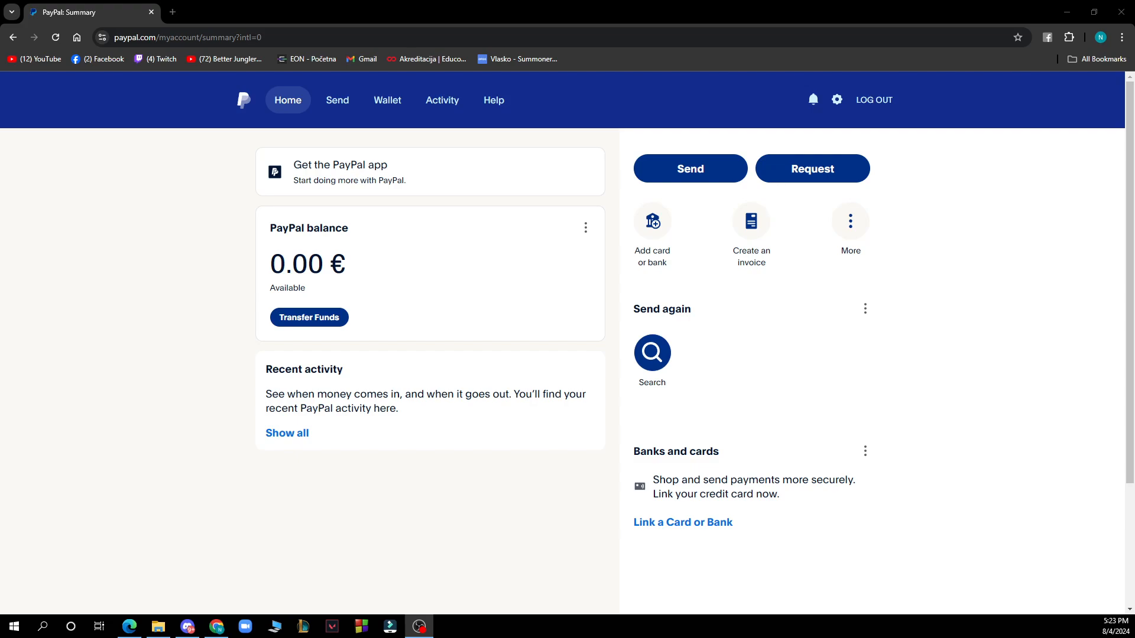
mouse_move(279, 130)
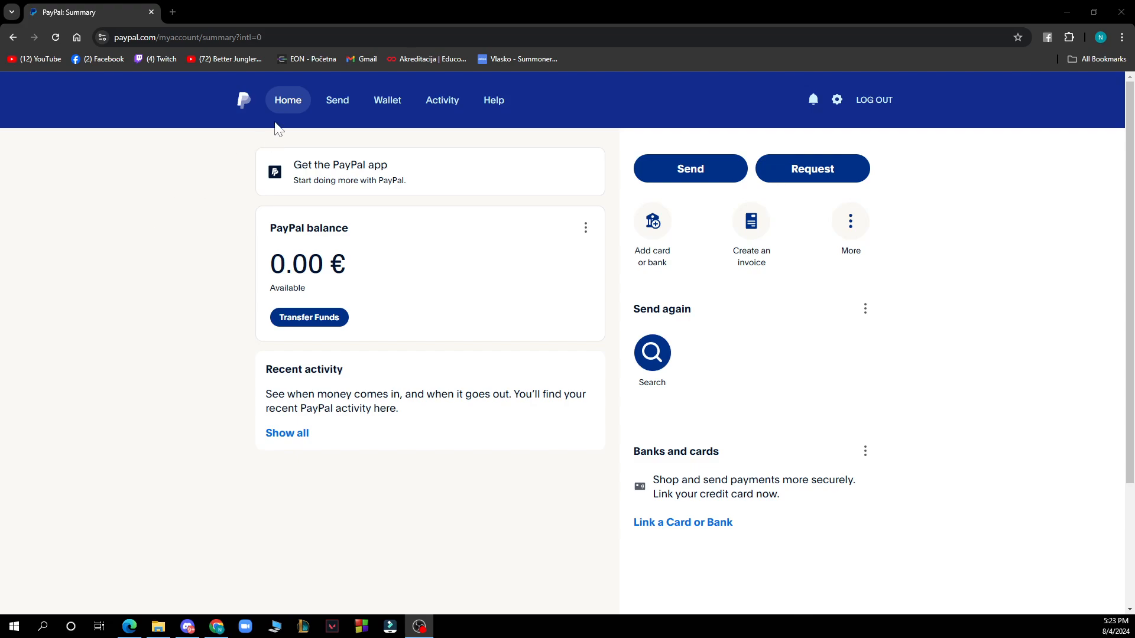
mouse_move(388, 99)
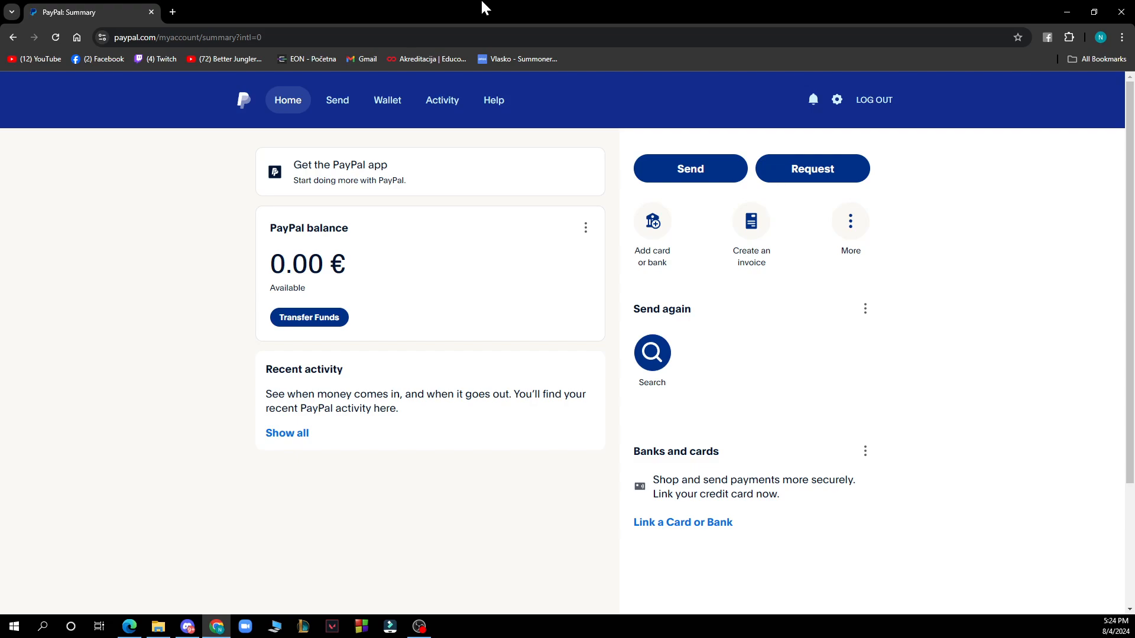
mouse_move(287, 100)
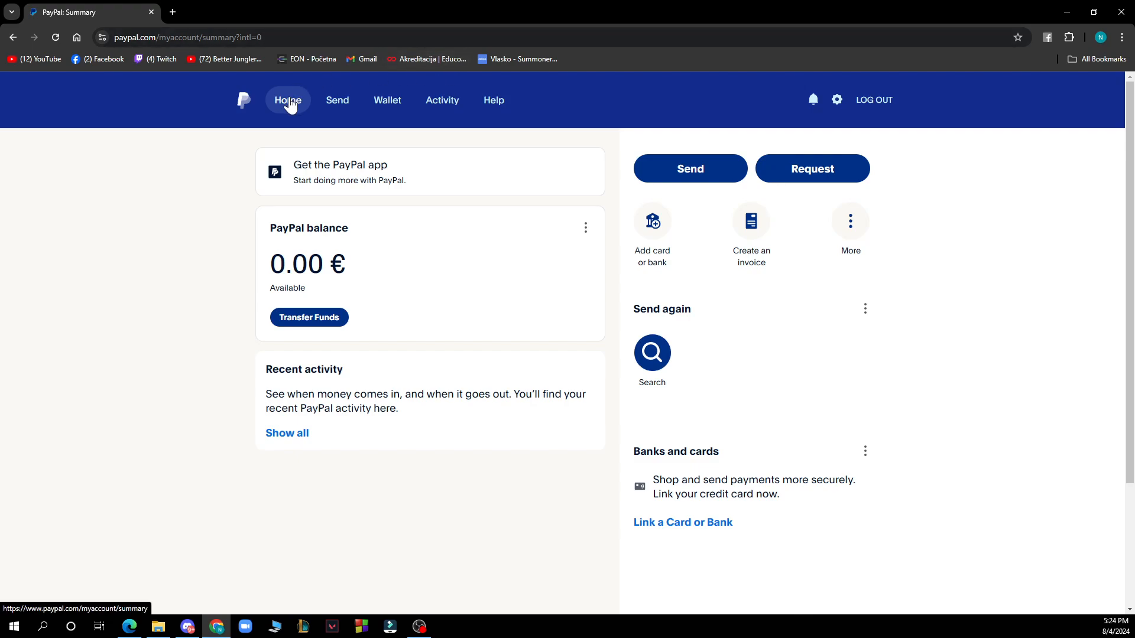
mouse_move(441, 99)
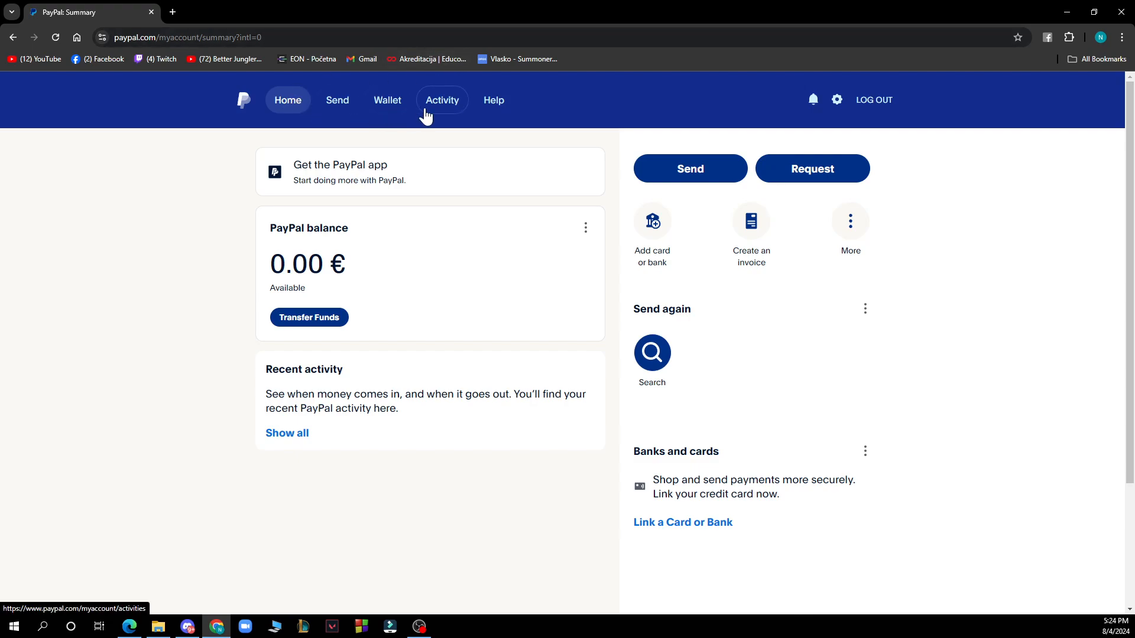
mouse_move(453, 147)
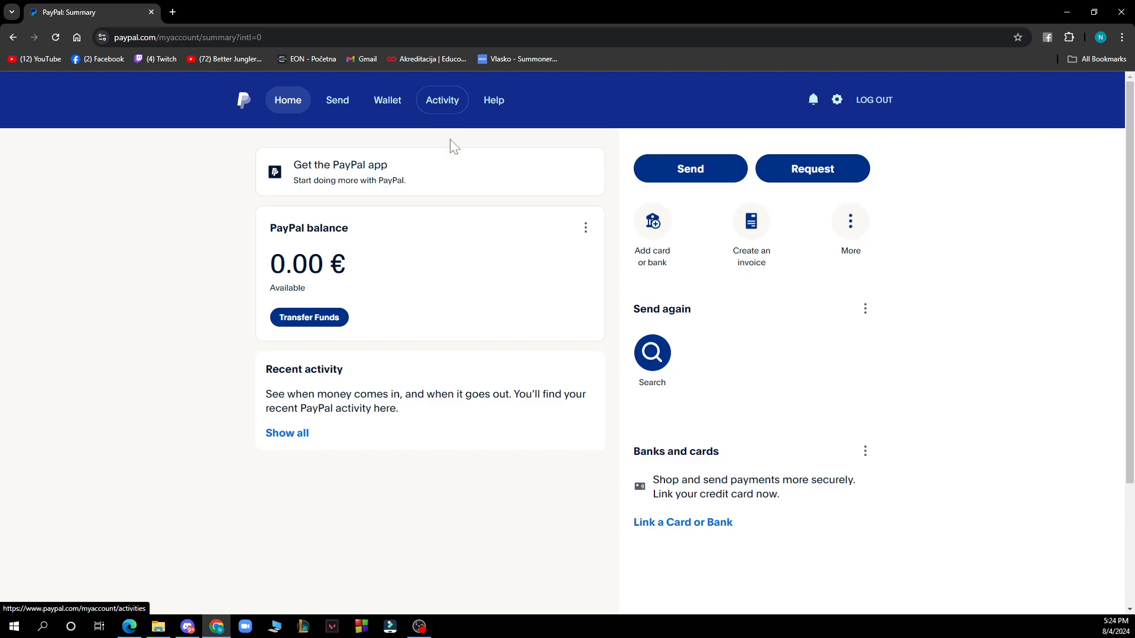
left_click(441, 99)
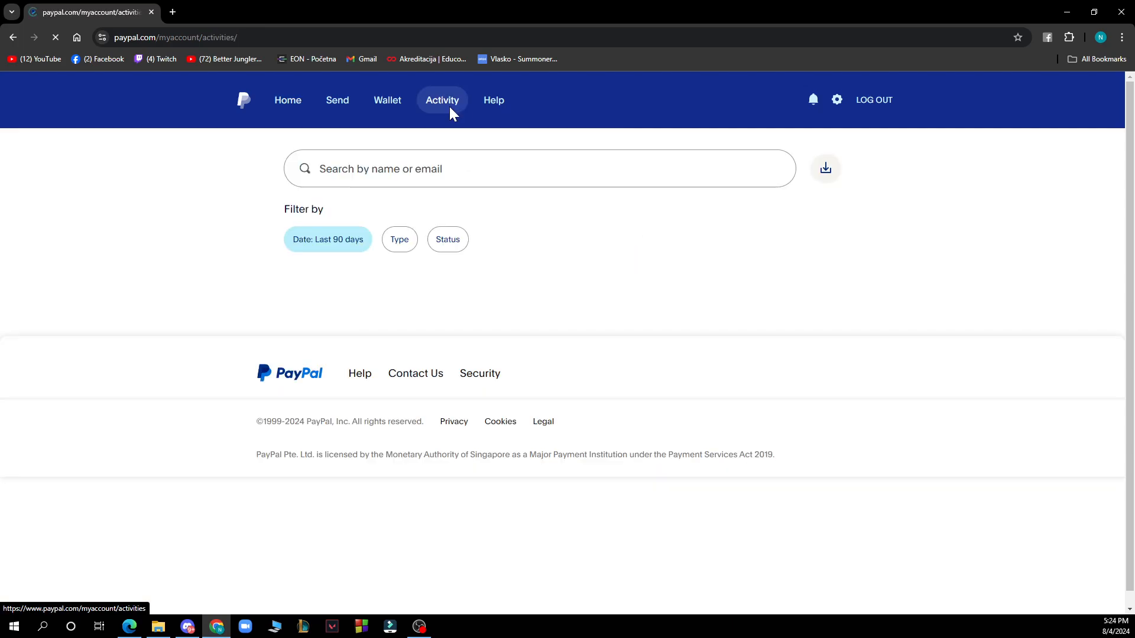
left_click(441, 99)
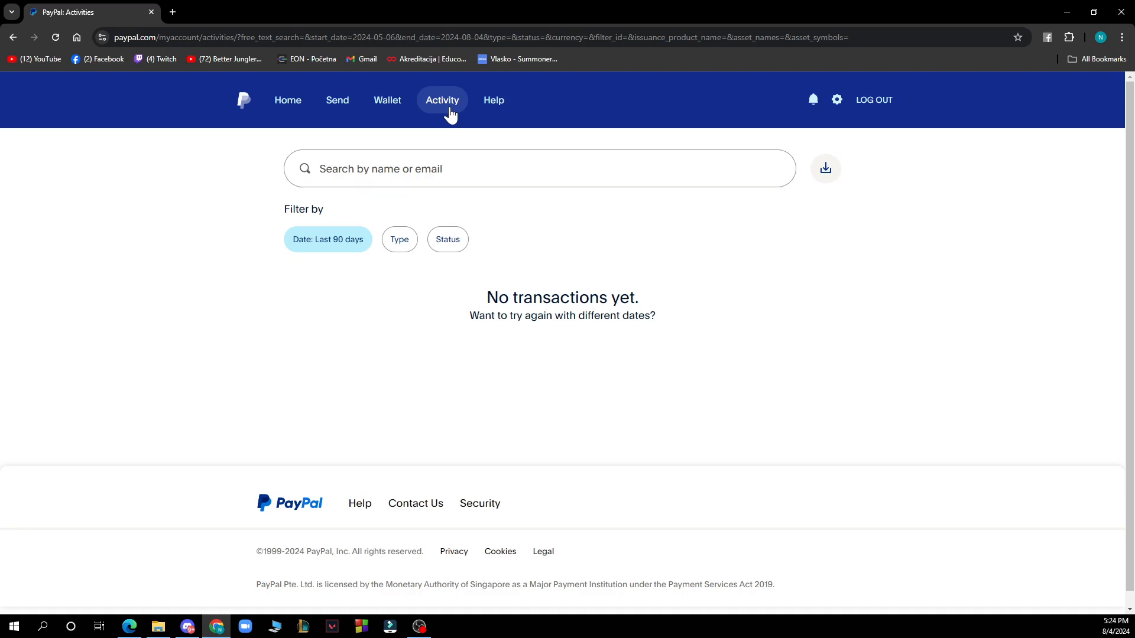
left_click(288, 99)
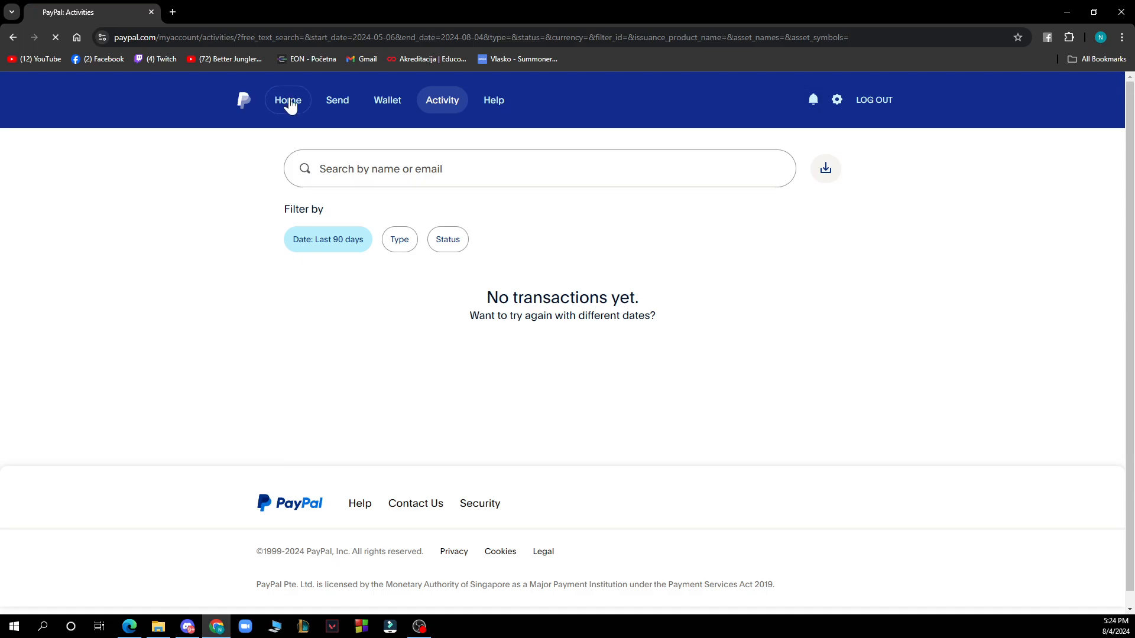
left_click(287, 99)
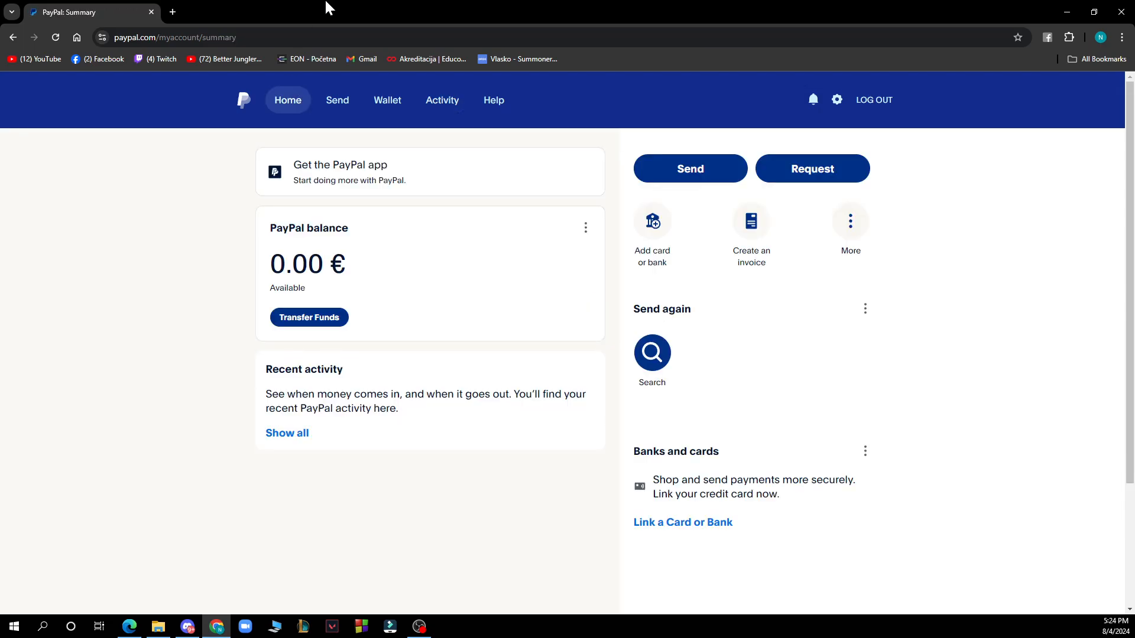